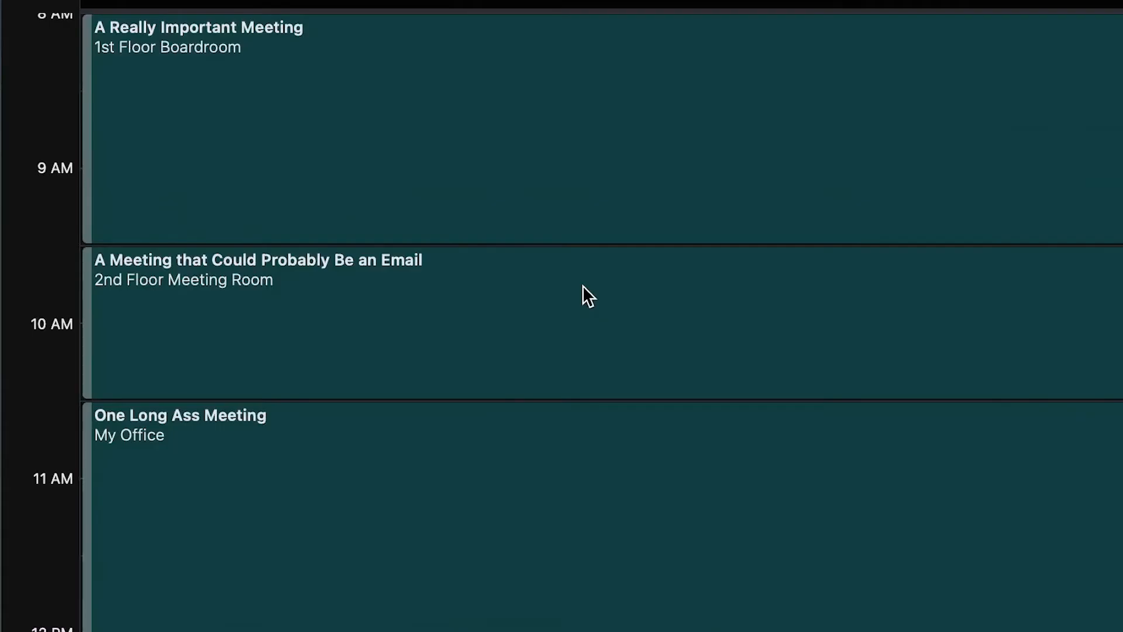
# - Open the full Outlook on the web settings from the gear's 'View all Outlook settings'
pyautogui.scroll(-3)
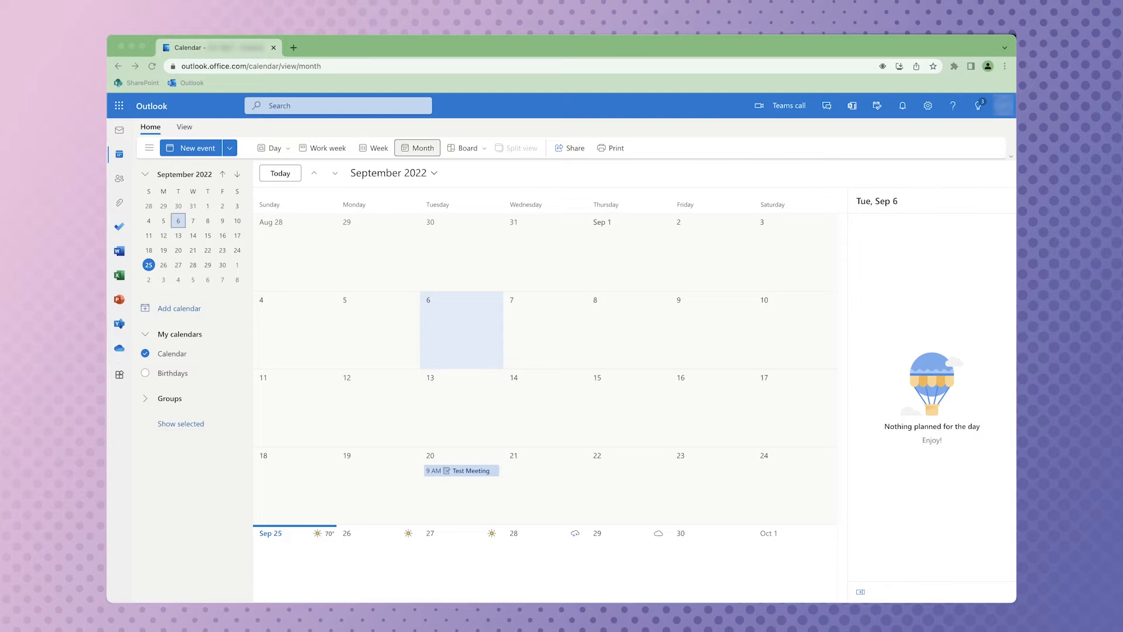
pyautogui.moveTo(424, 278)
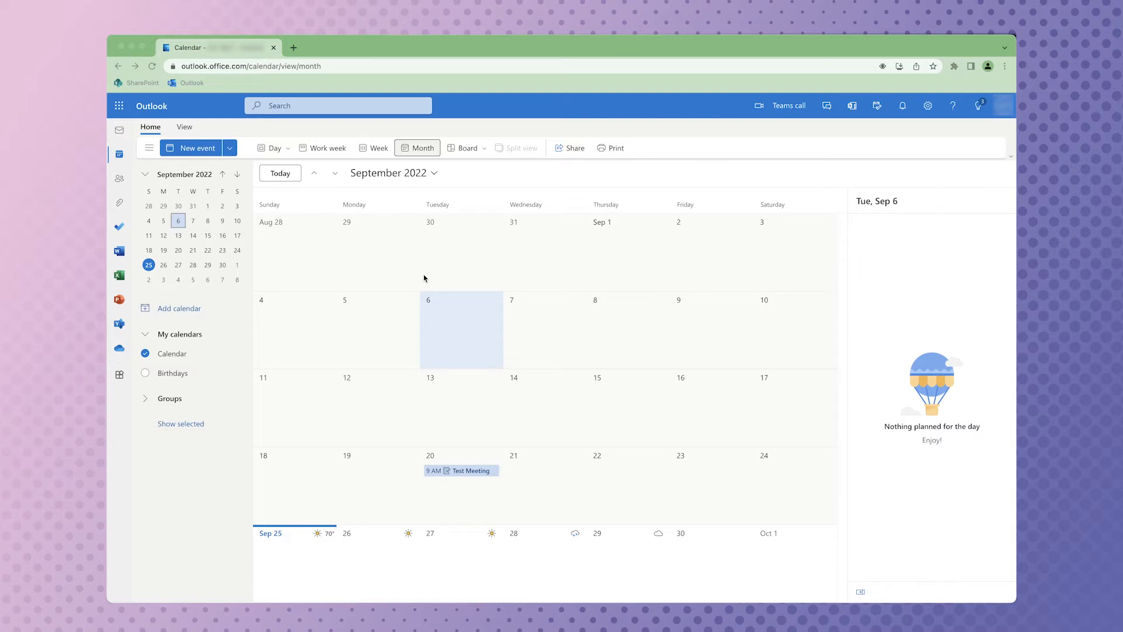
pyautogui.moveTo(928, 105)
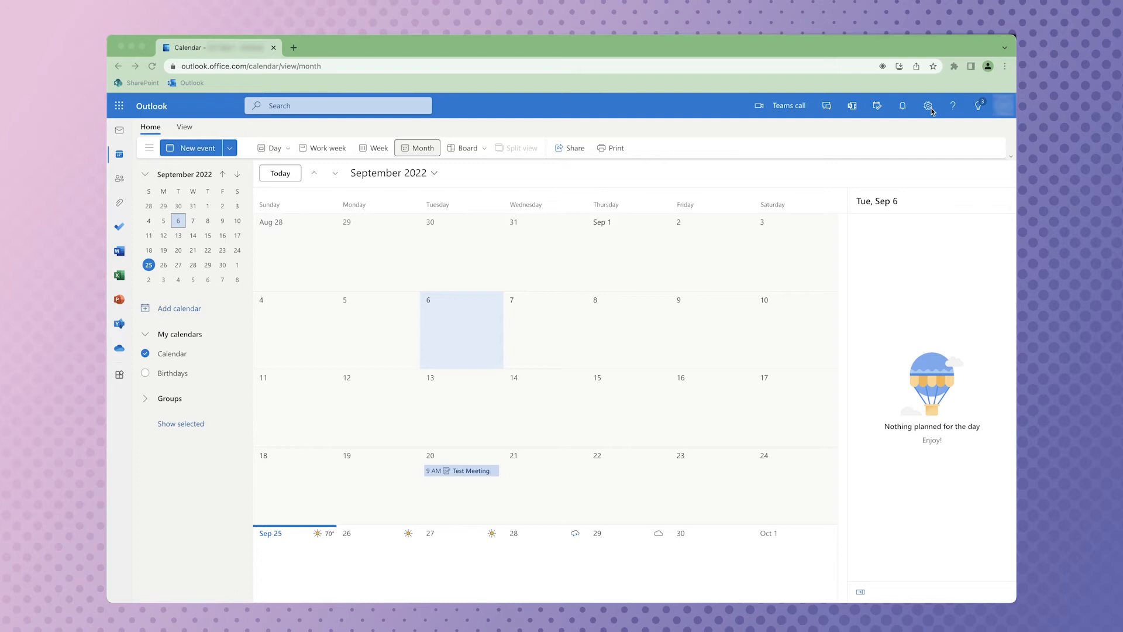
pyautogui.click(928, 105)
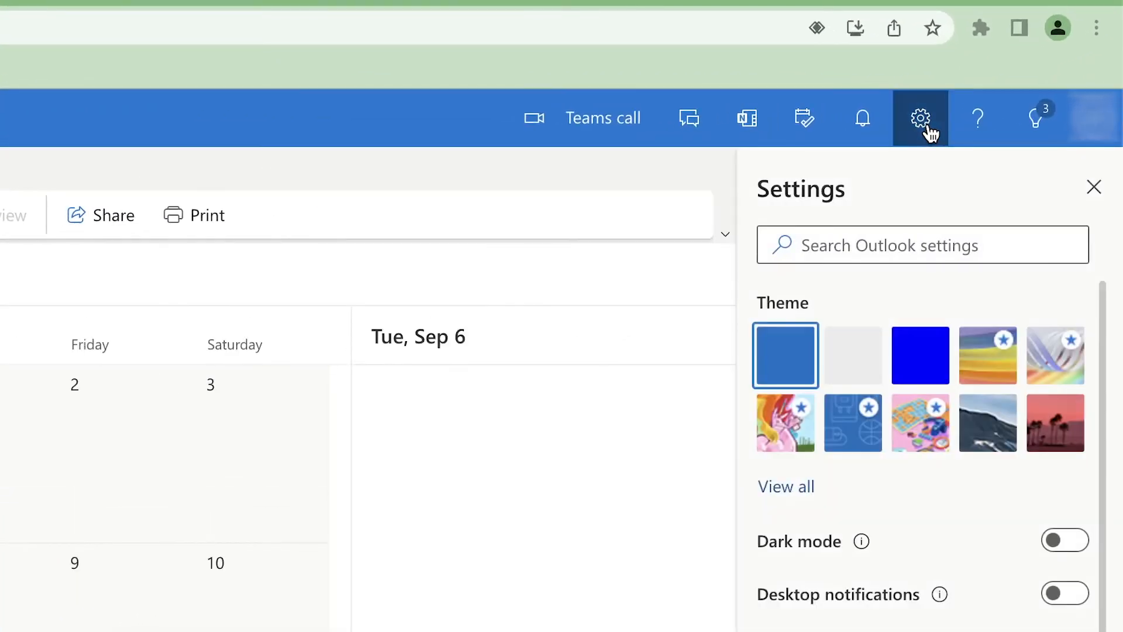
pyautogui.scroll(-3)
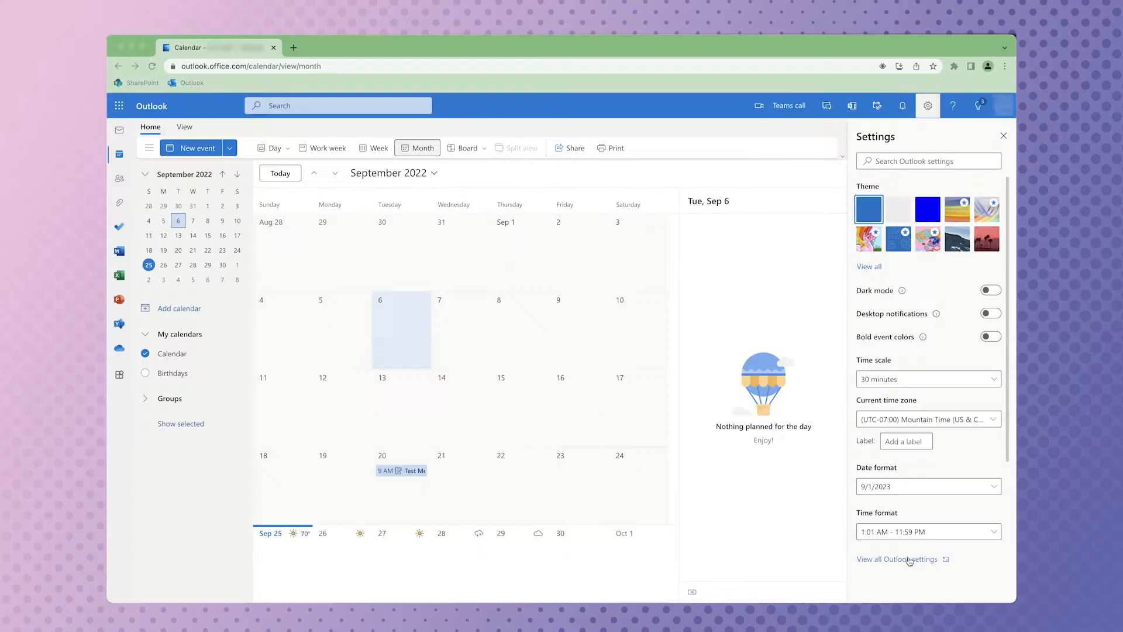
pyautogui.click(896, 558)
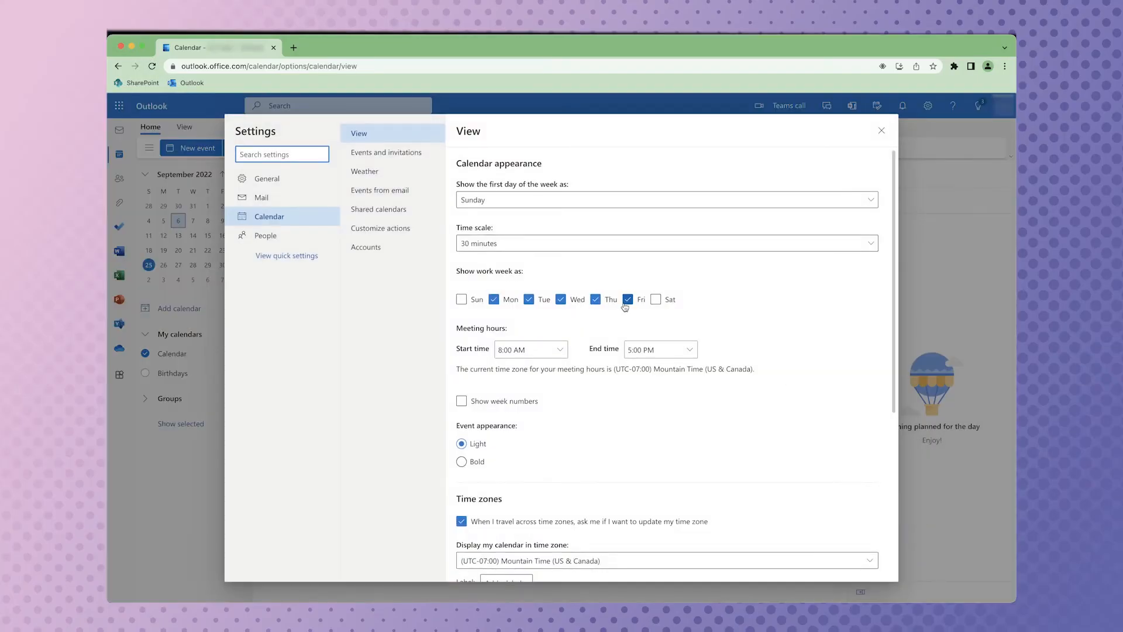
# - Under Events and invitations, make events end early: 5 minutes if under an hour, otherwise 10, then save
pyautogui.click(386, 153)
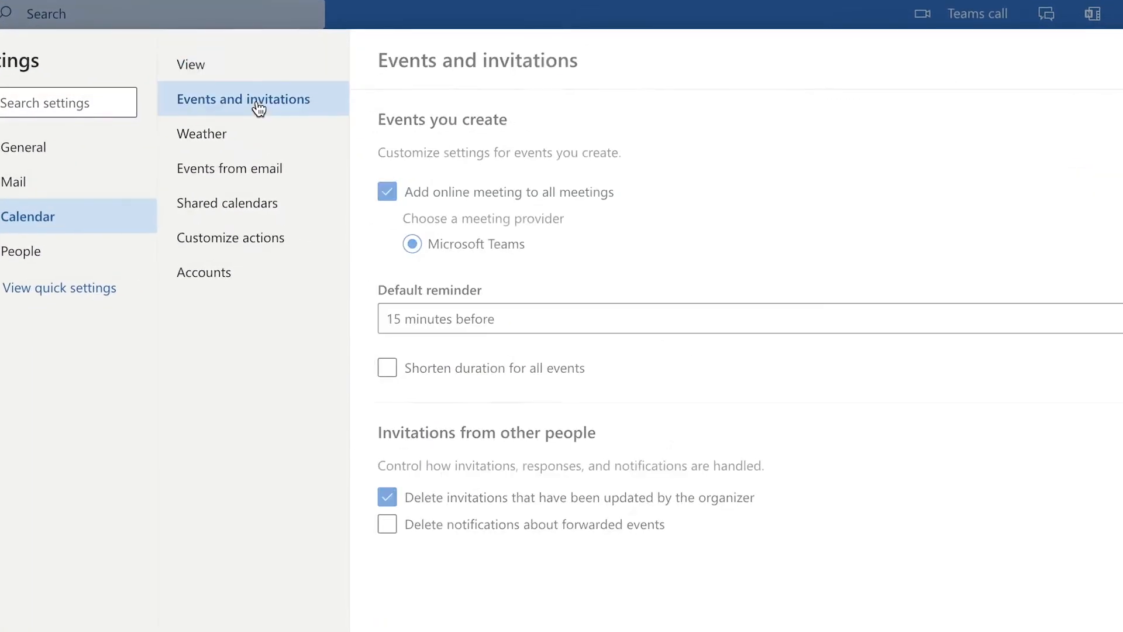
pyautogui.click(386, 367)
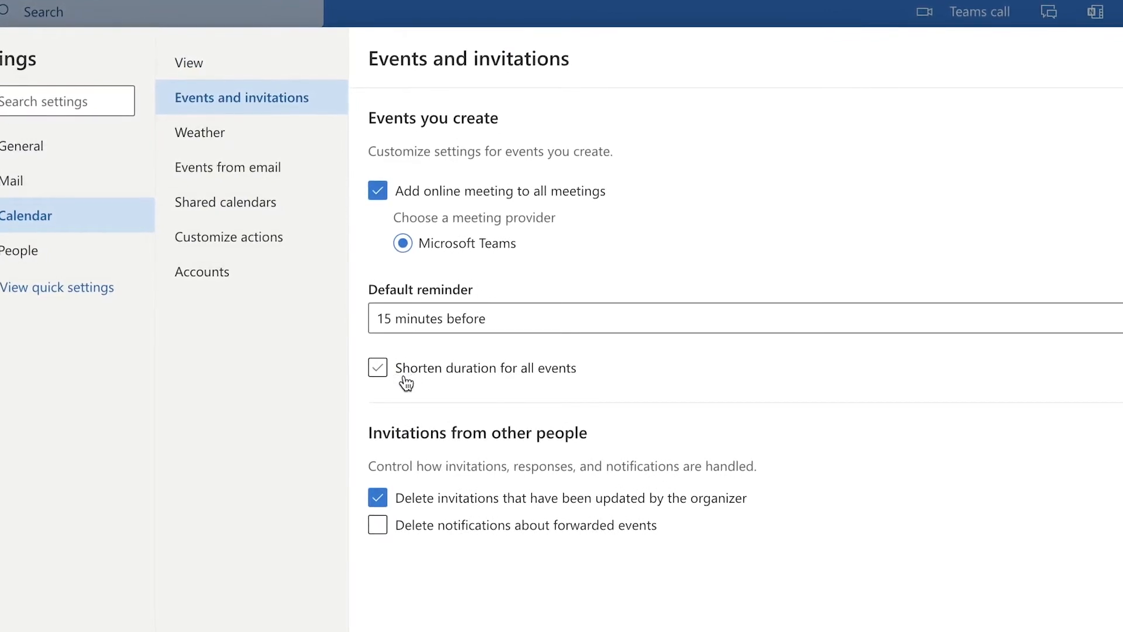
pyautogui.click(378, 367)
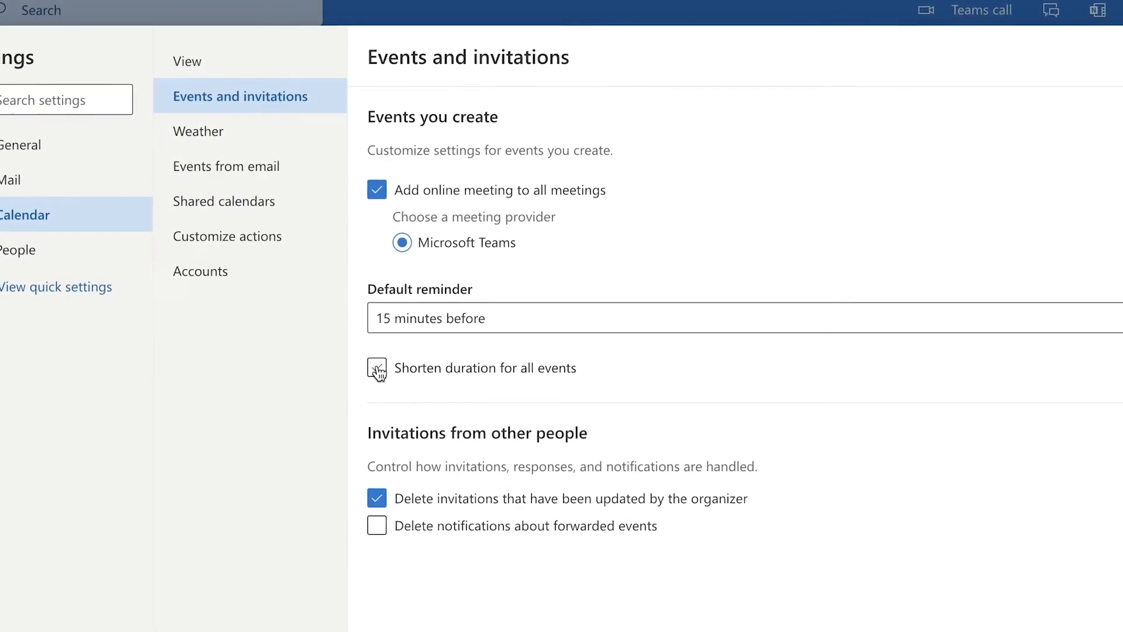
pyautogui.click(377, 367)
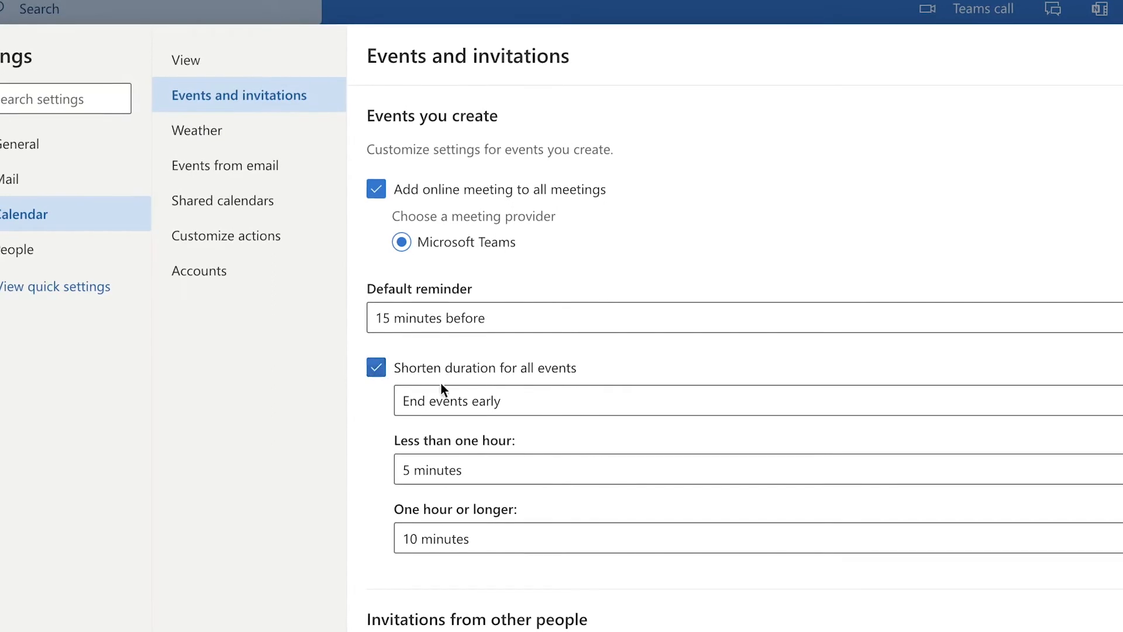
pyautogui.moveTo(511, 409)
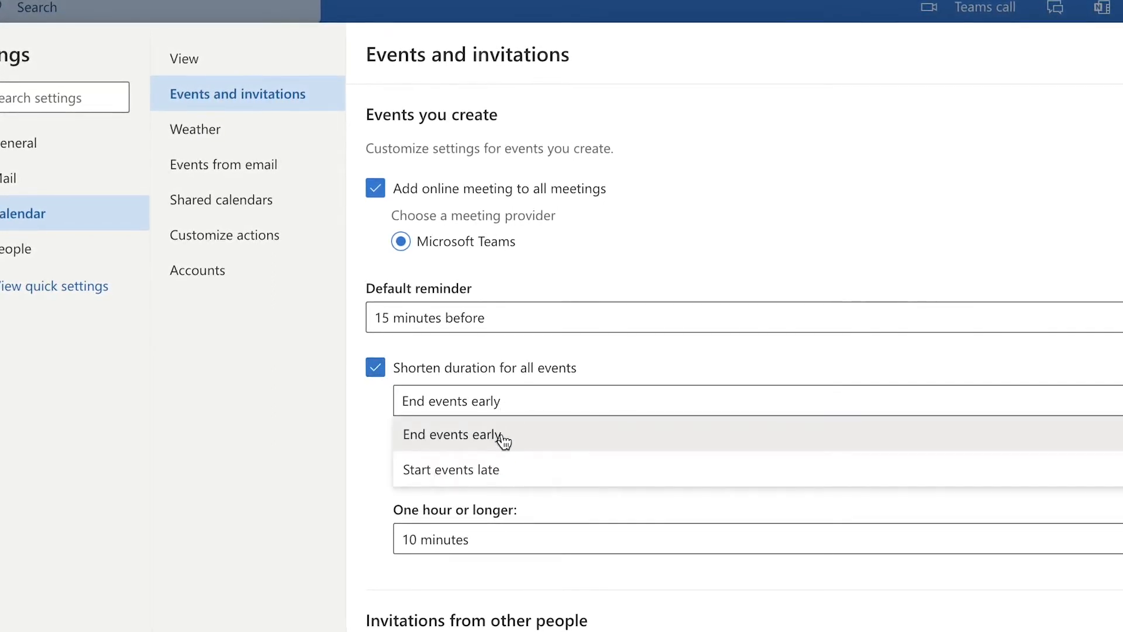
pyautogui.moveTo(501, 435)
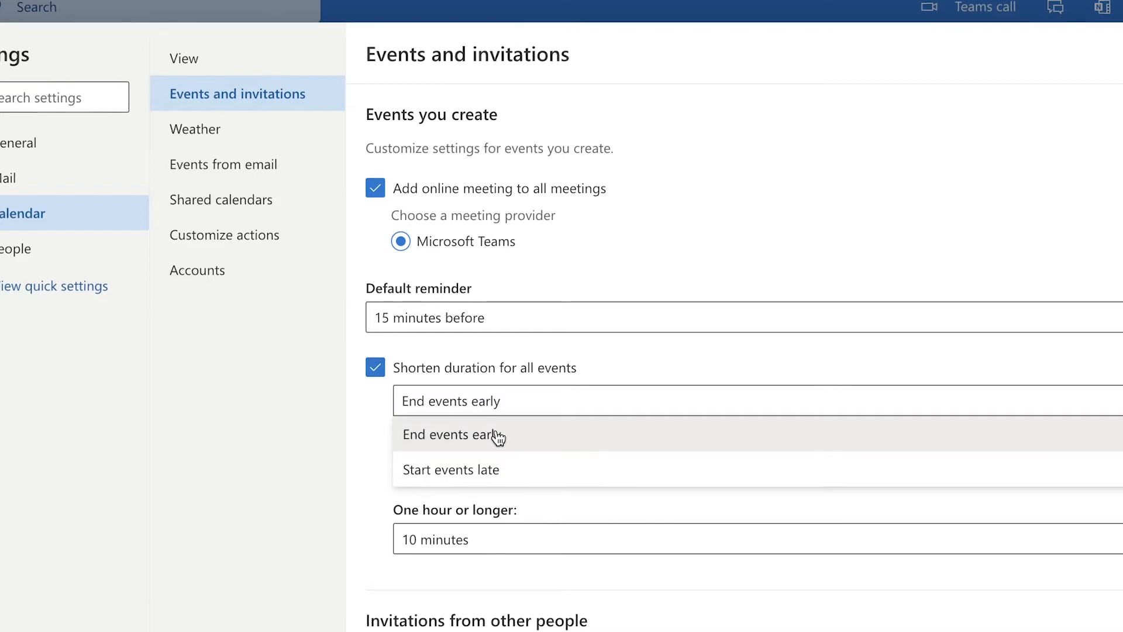
pyautogui.click(453, 435)
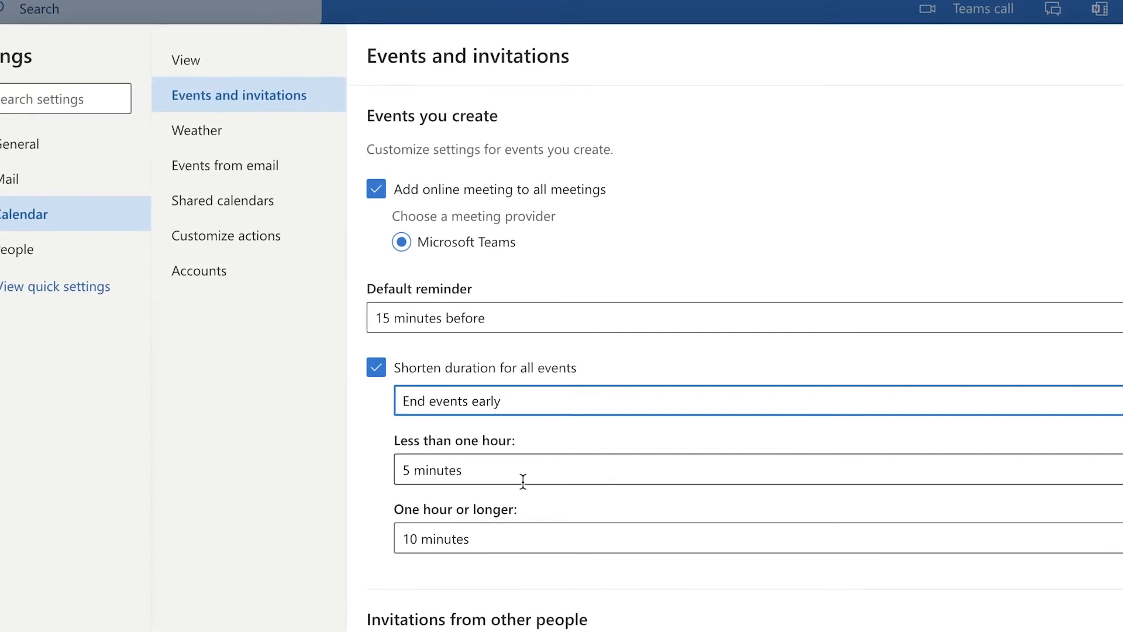
pyautogui.moveTo(527, 533)
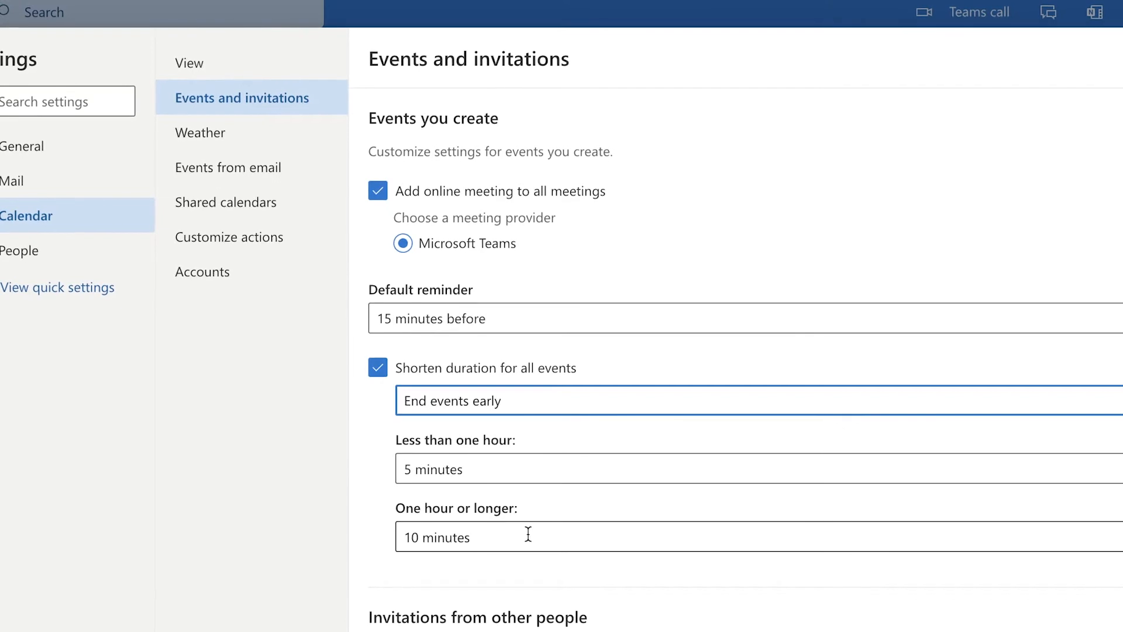
pyautogui.moveTo(531, 472)
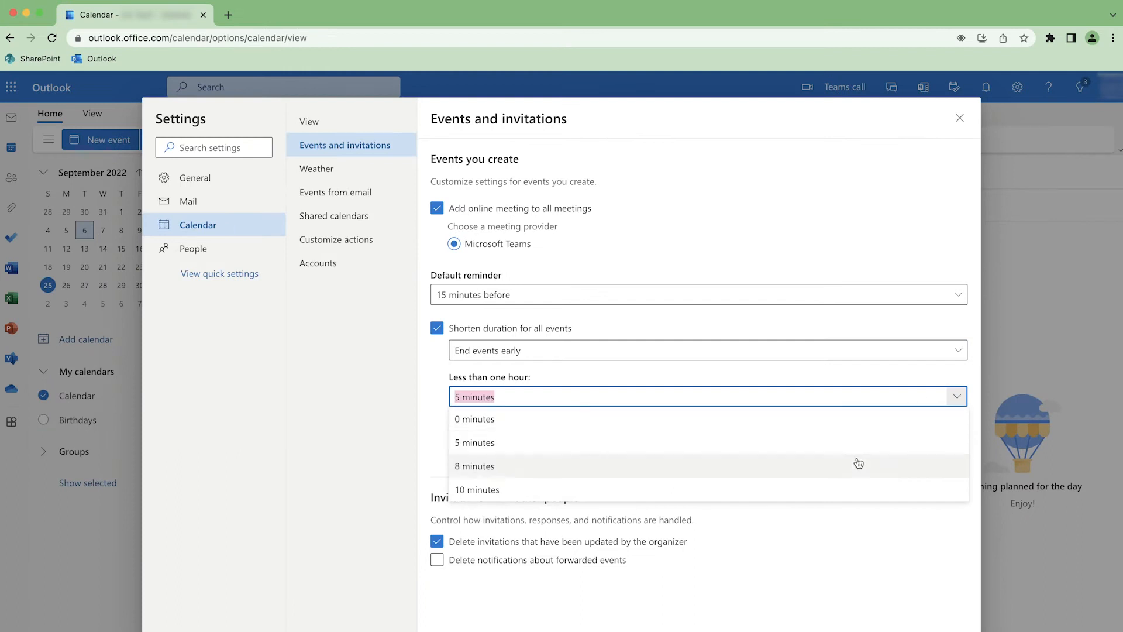
pyautogui.moveTo(521, 443)
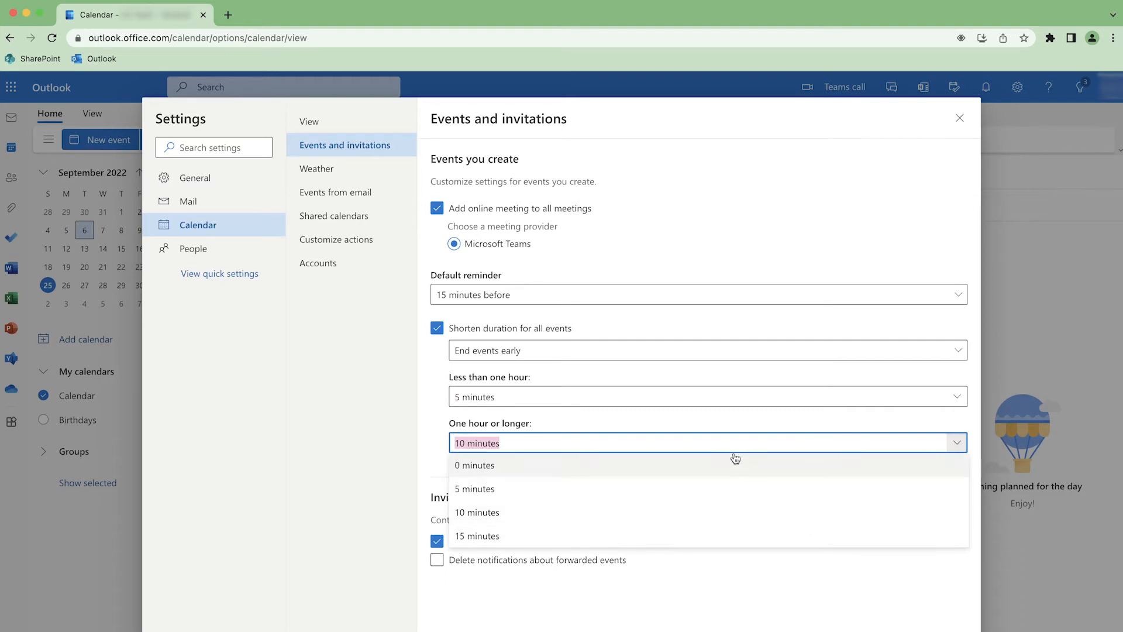
pyautogui.click(477, 511)
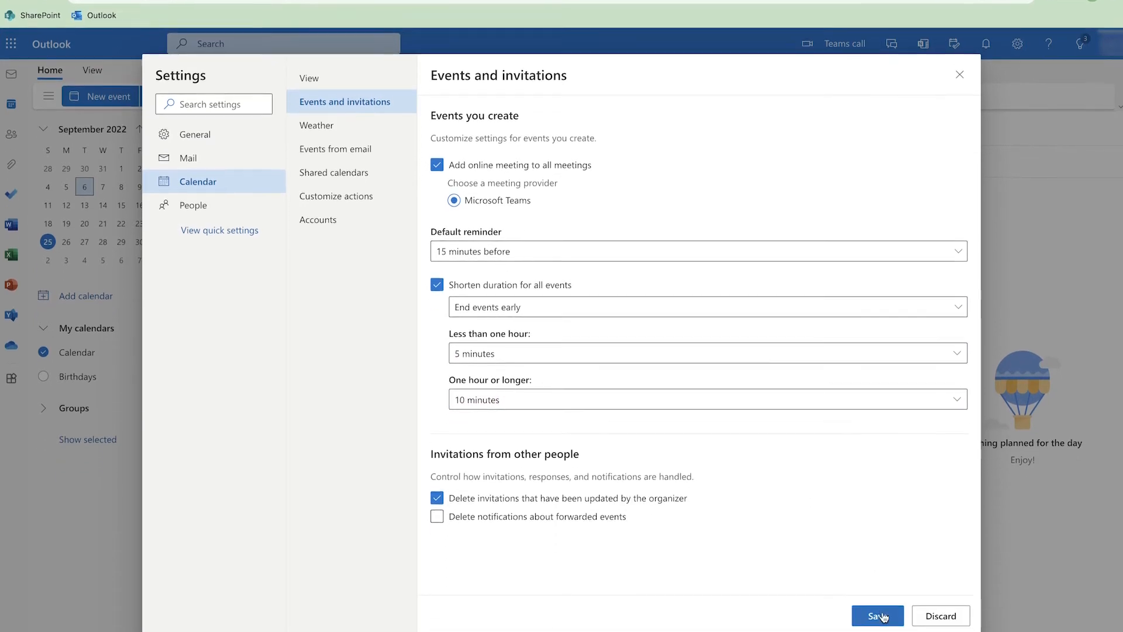
pyautogui.click(876, 616)
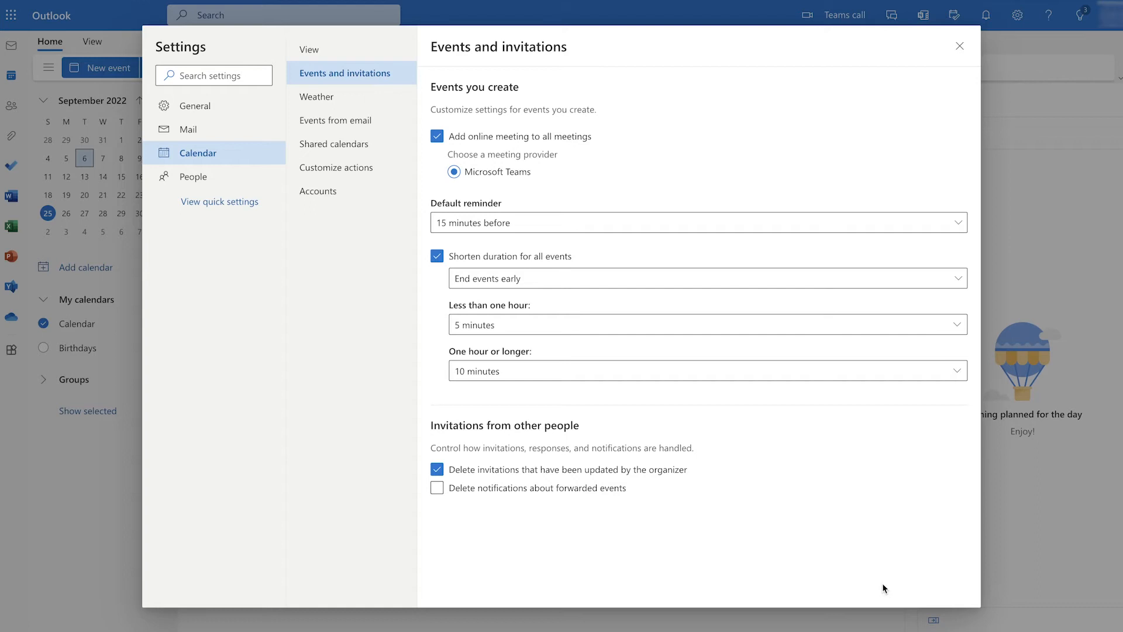
# - Draft a new 8:00 AM event on 9/13/2022 and check that its end time defaults to 8:25 AM
pyautogui.click(959, 45)
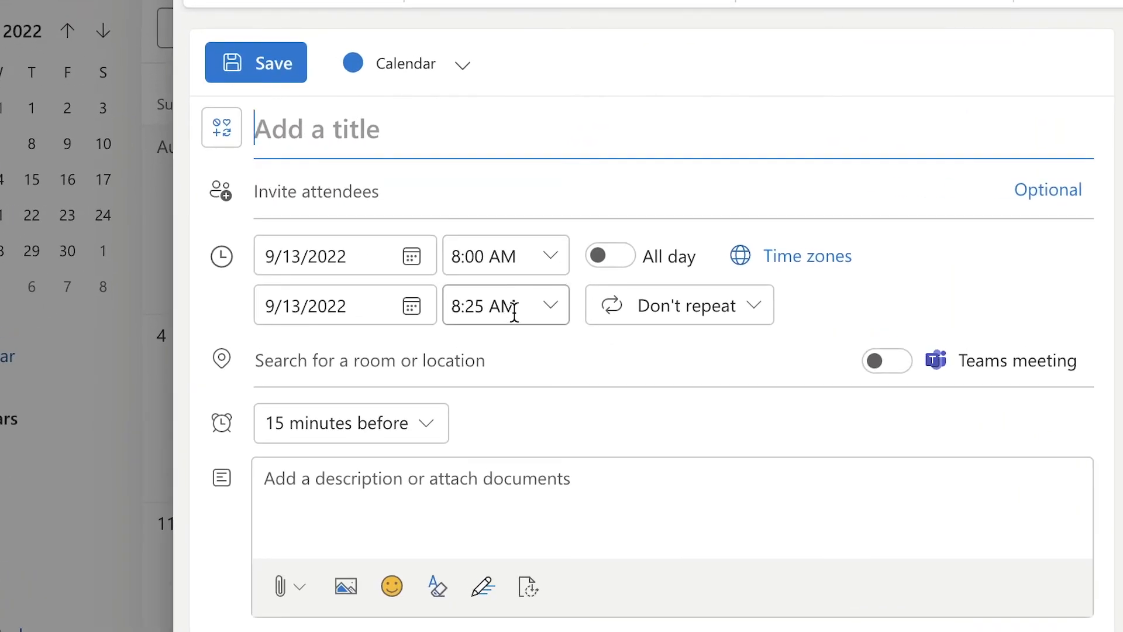
pyautogui.moveTo(550, 315)
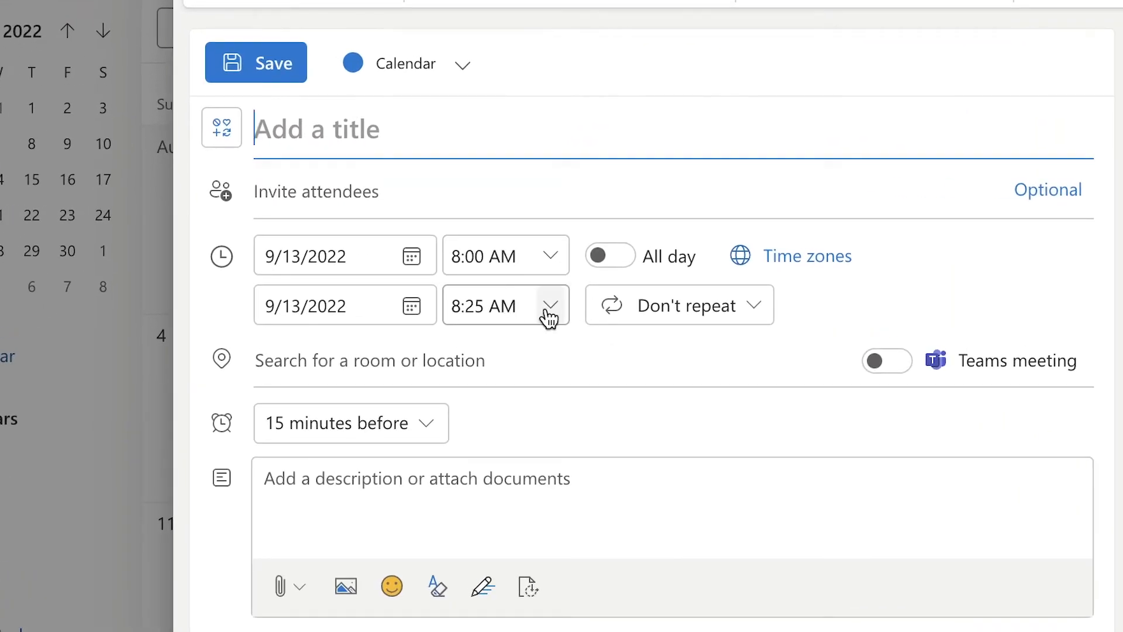
pyautogui.click(549, 304)
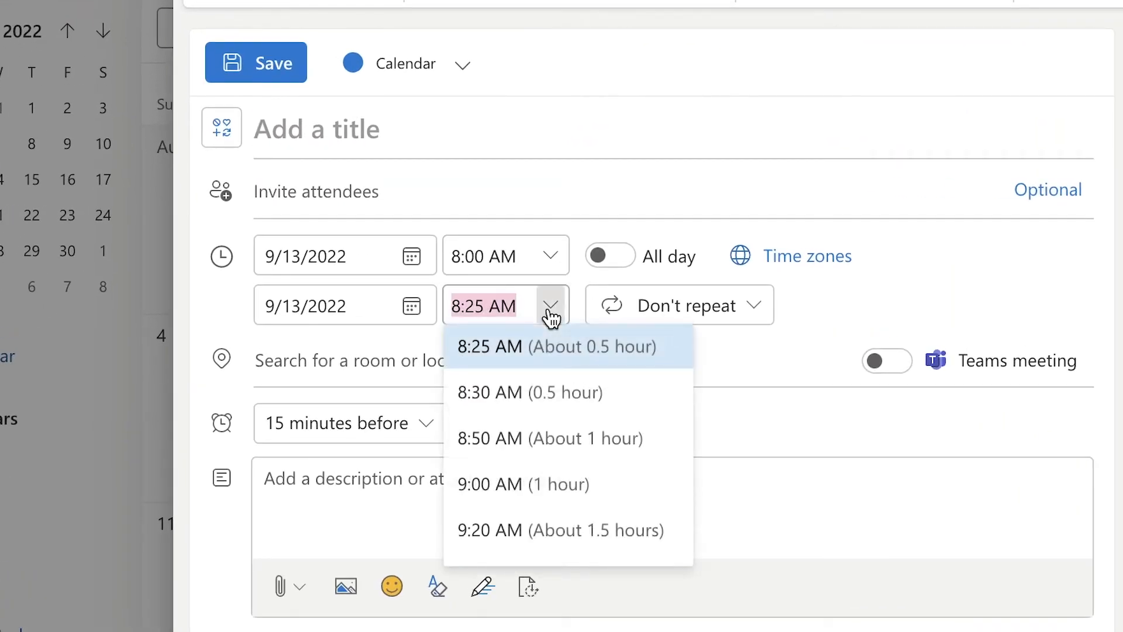
pyautogui.moveTo(551, 390)
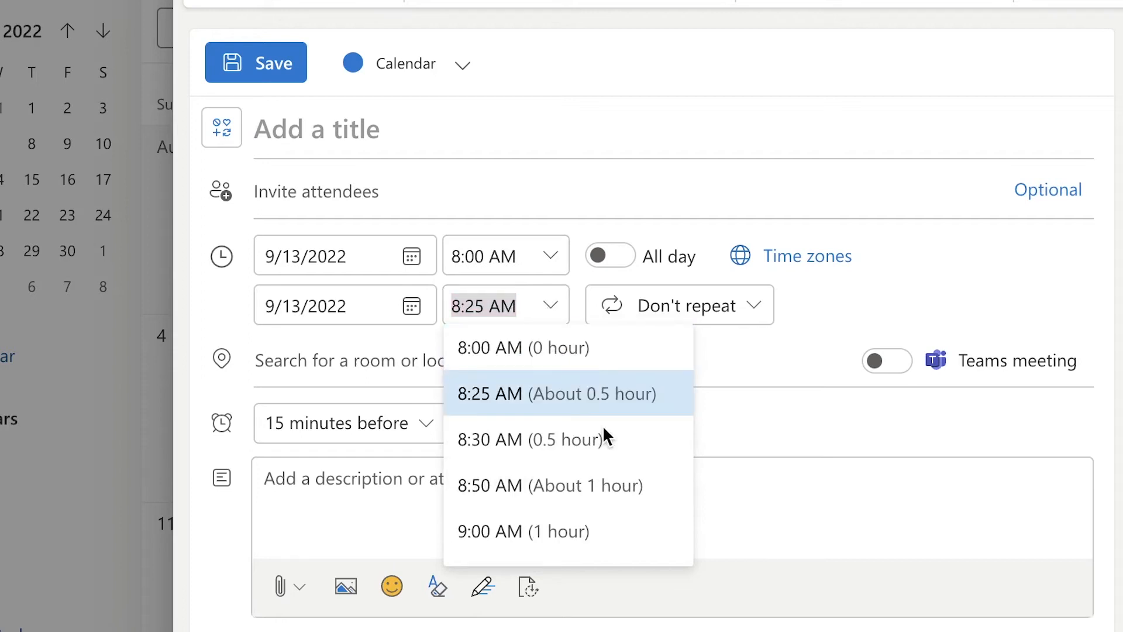
pyautogui.scroll(-3)
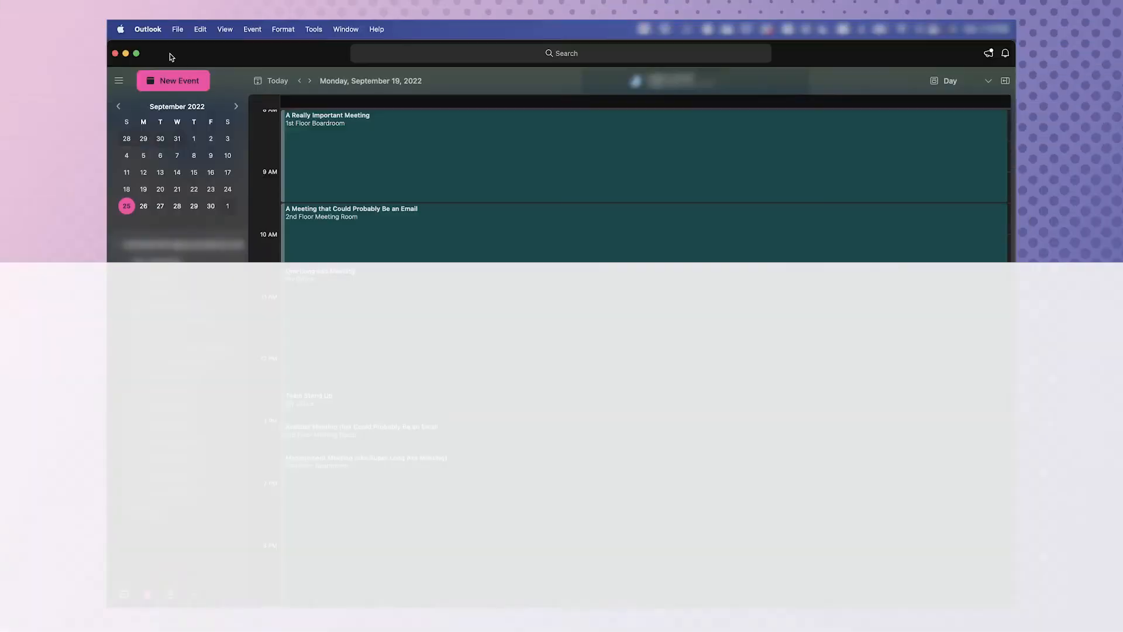
# - In Outlook for Mac's Calendar preferences, set events to end early by 5 and 10 minutes, and save
pyautogui.click(148, 30)
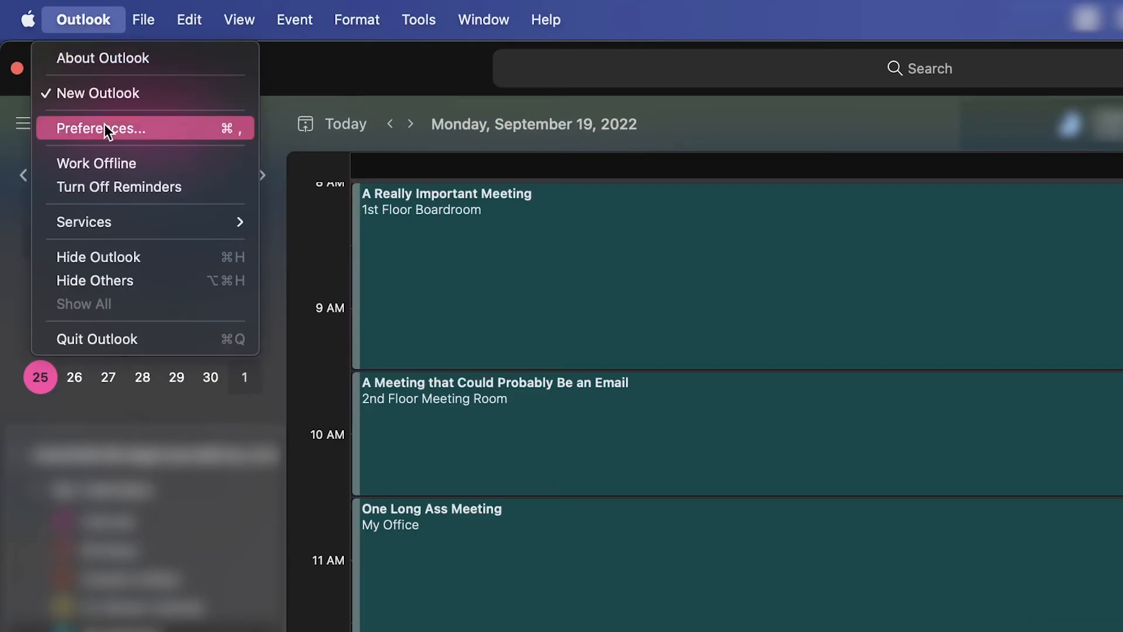
pyautogui.click(102, 128)
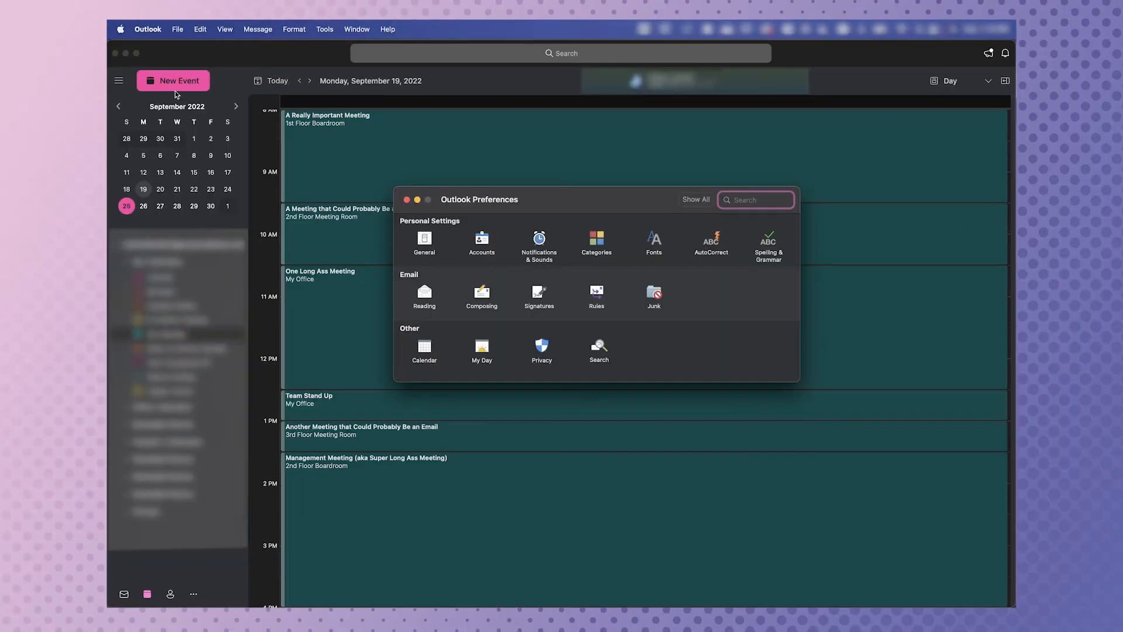
pyautogui.click(423, 351)
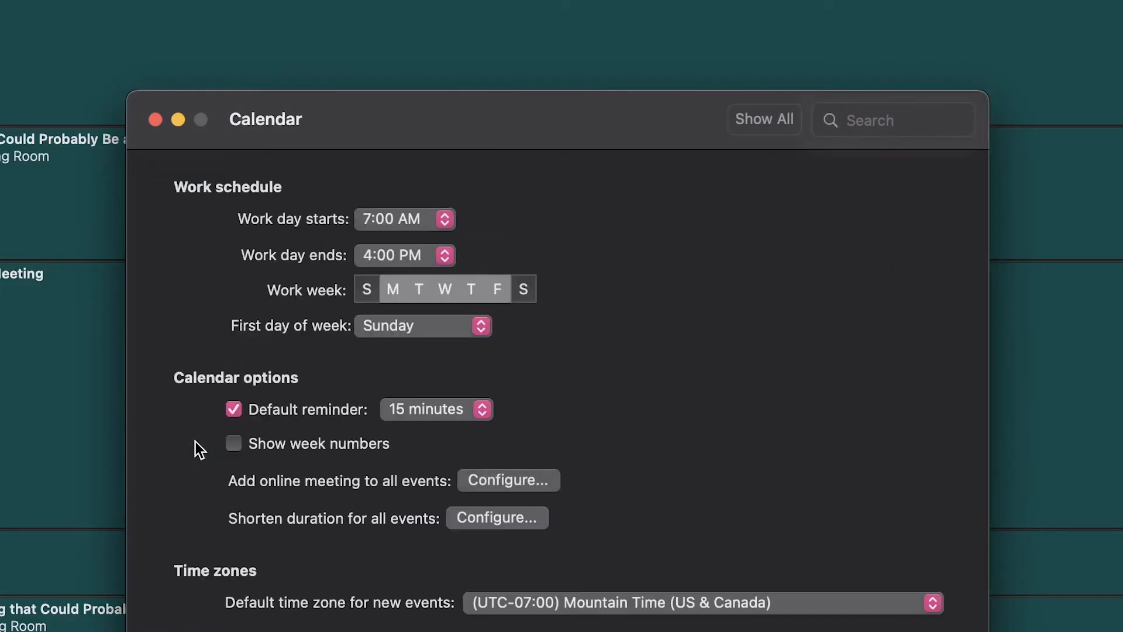
pyautogui.click(892, 120)
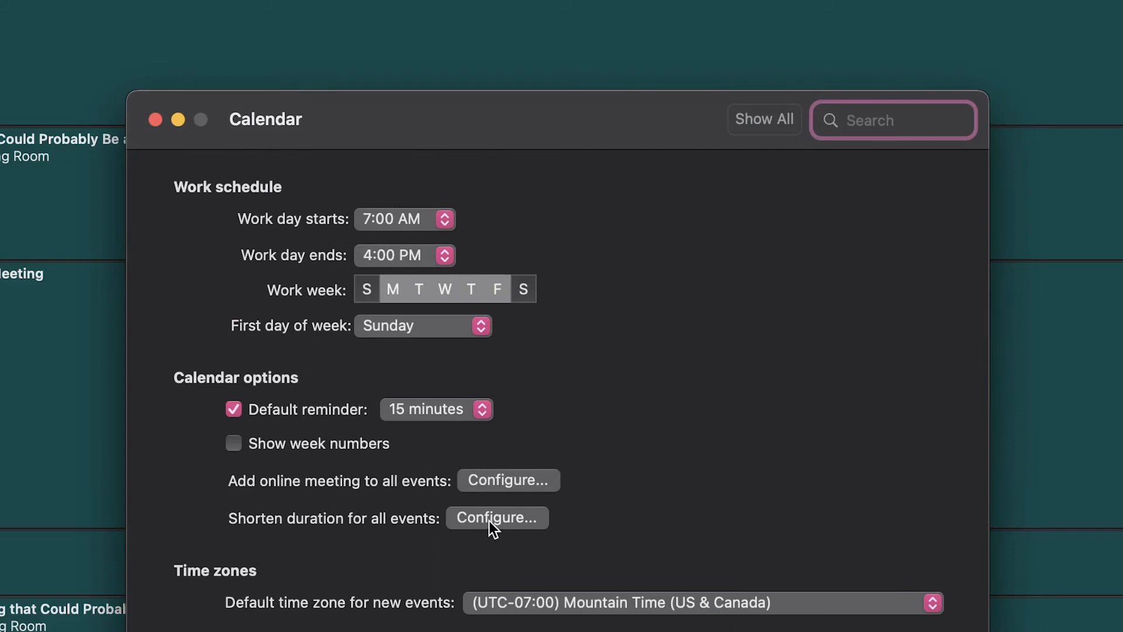
pyautogui.click(498, 517)
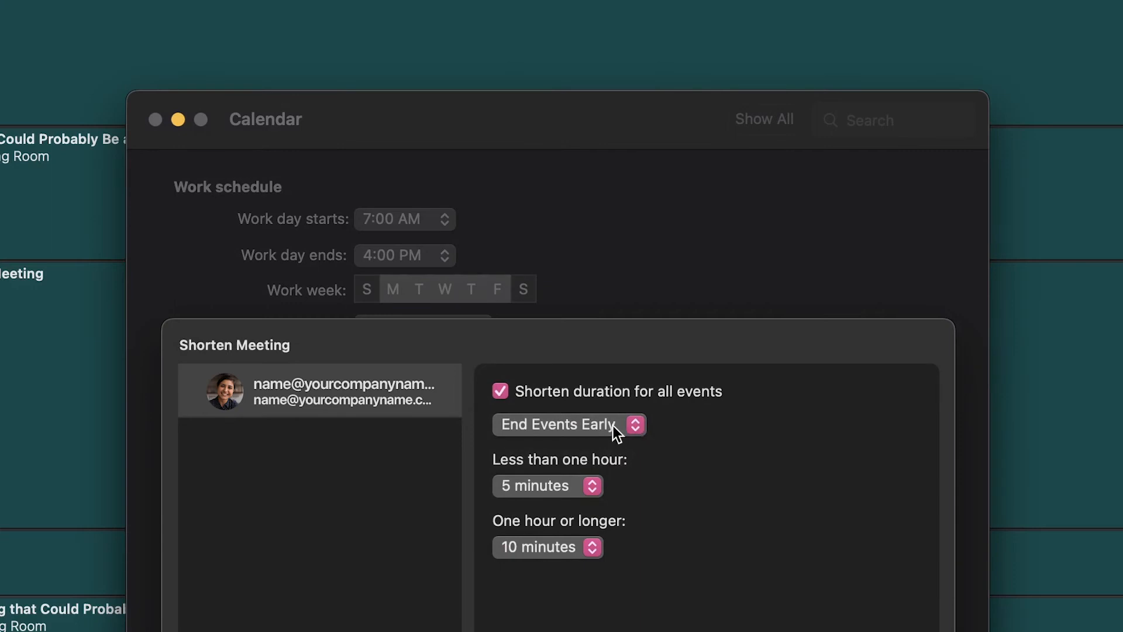
pyautogui.moveTo(622, 433)
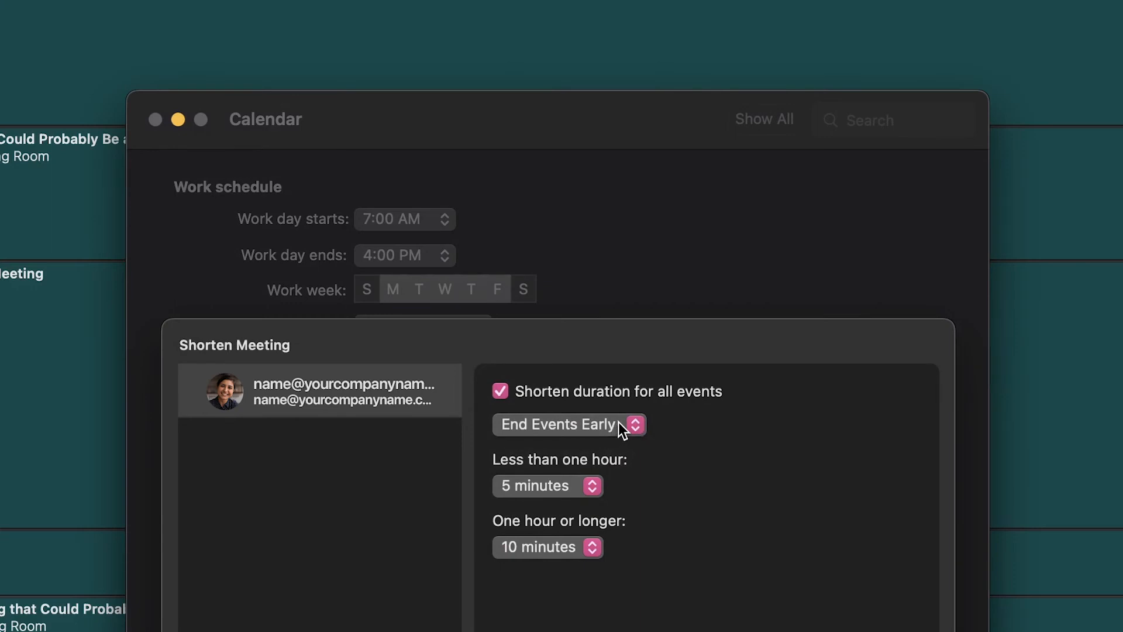
pyautogui.click(569, 424)
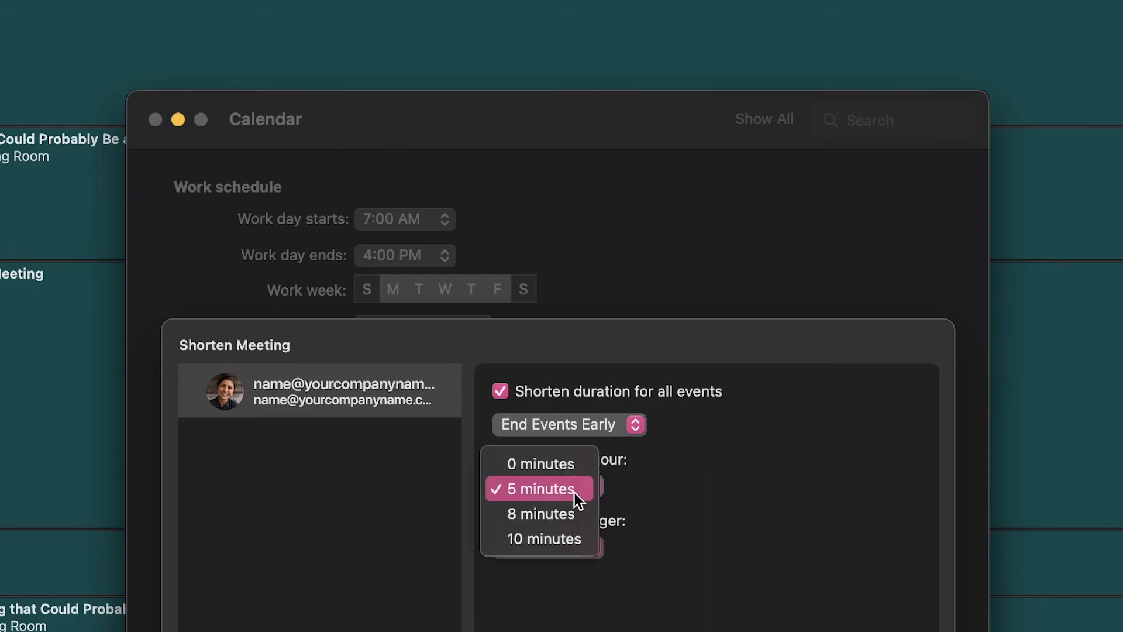
pyautogui.click(538, 489)
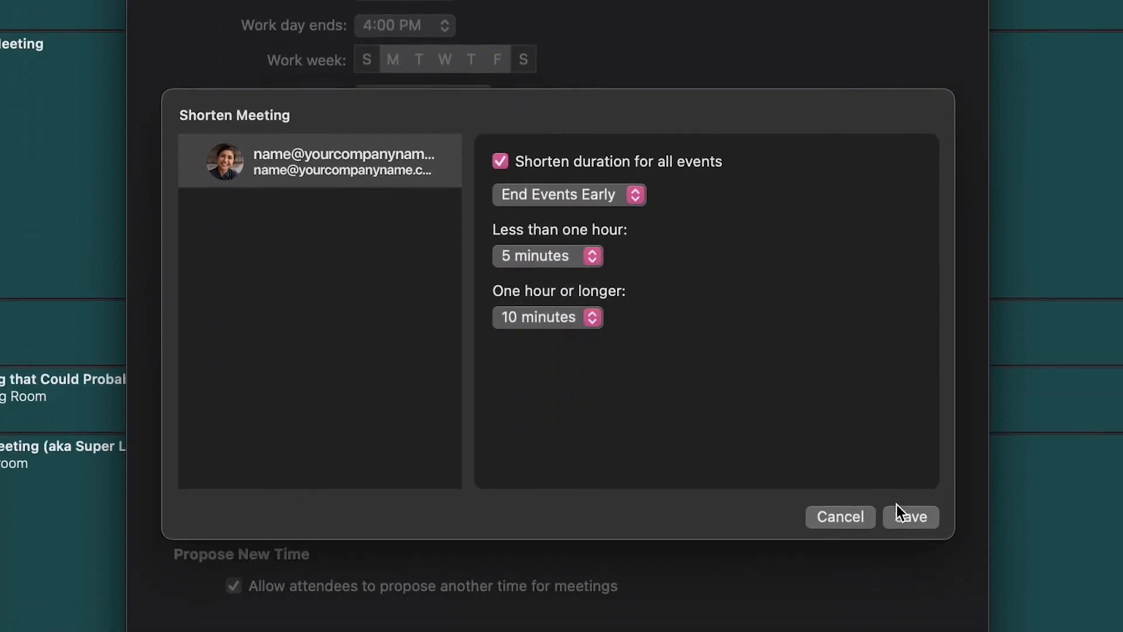
pyautogui.click(910, 517)
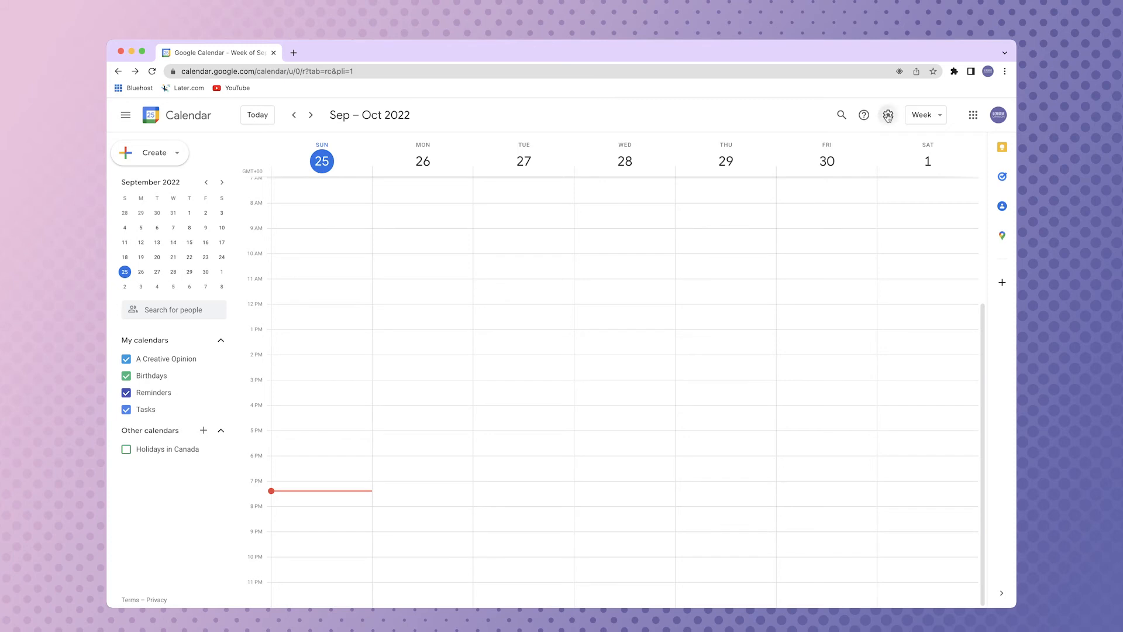
# - Tick Speedy meetings under Google Calendar's Event settings so the default event length becomes 50 minutes
pyautogui.click(887, 115)
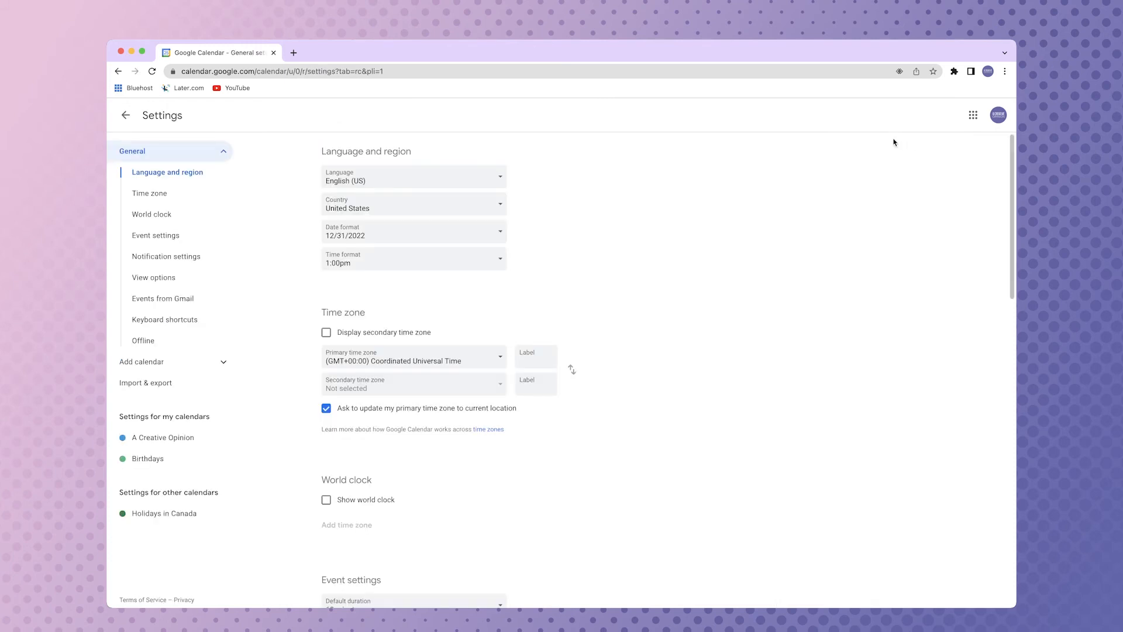
pyautogui.moveTo(194, 158)
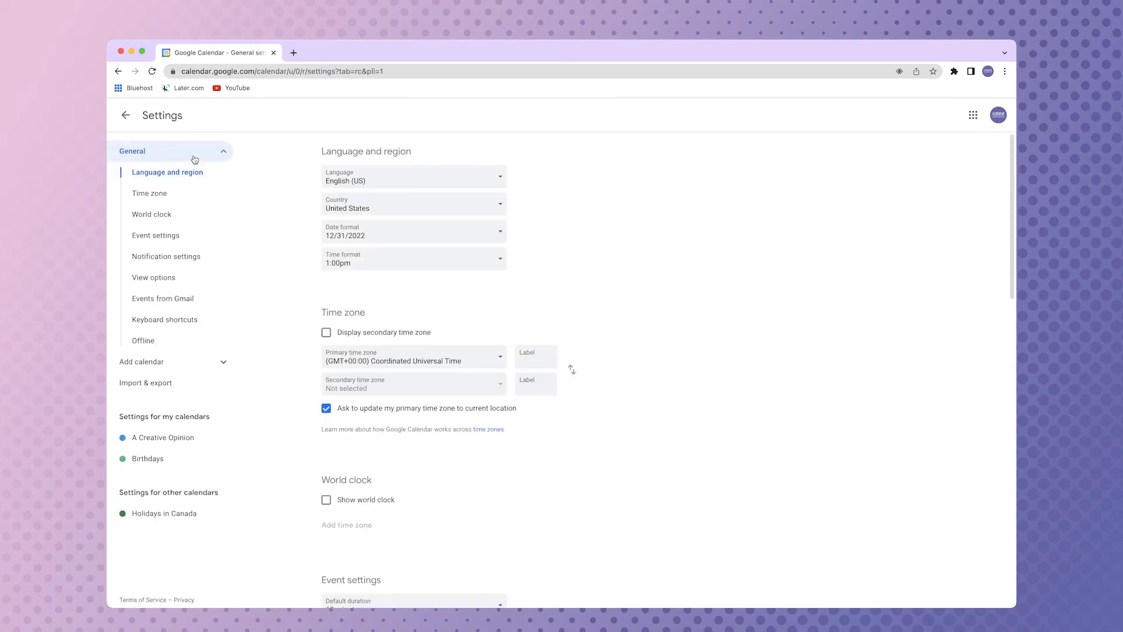
pyautogui.scroll(-3)
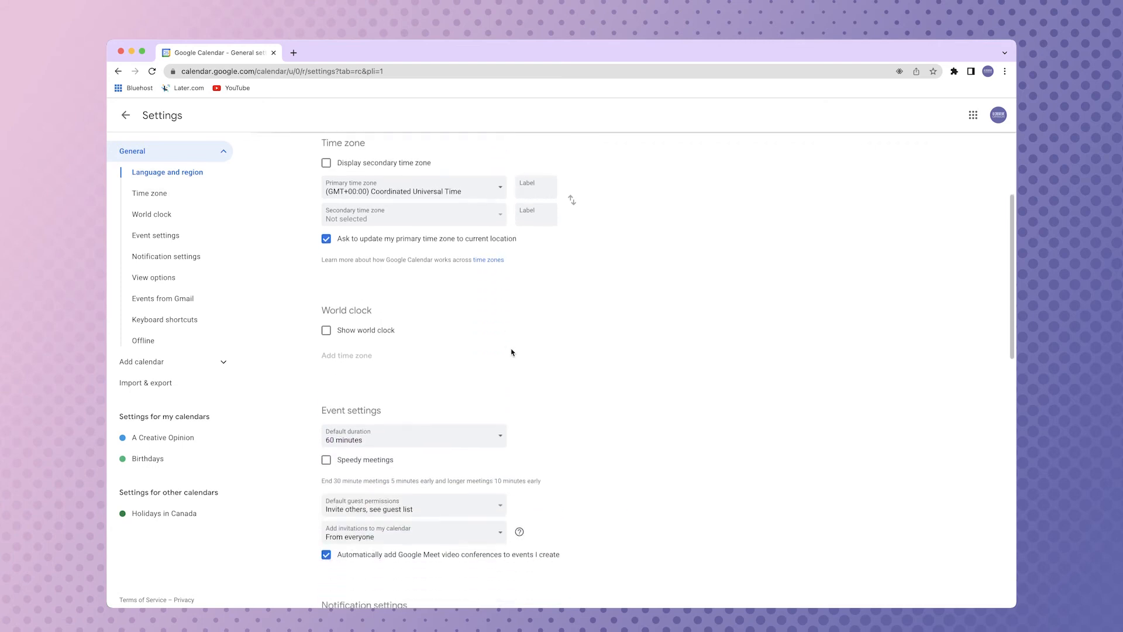
pyautogui.scroll(-3)
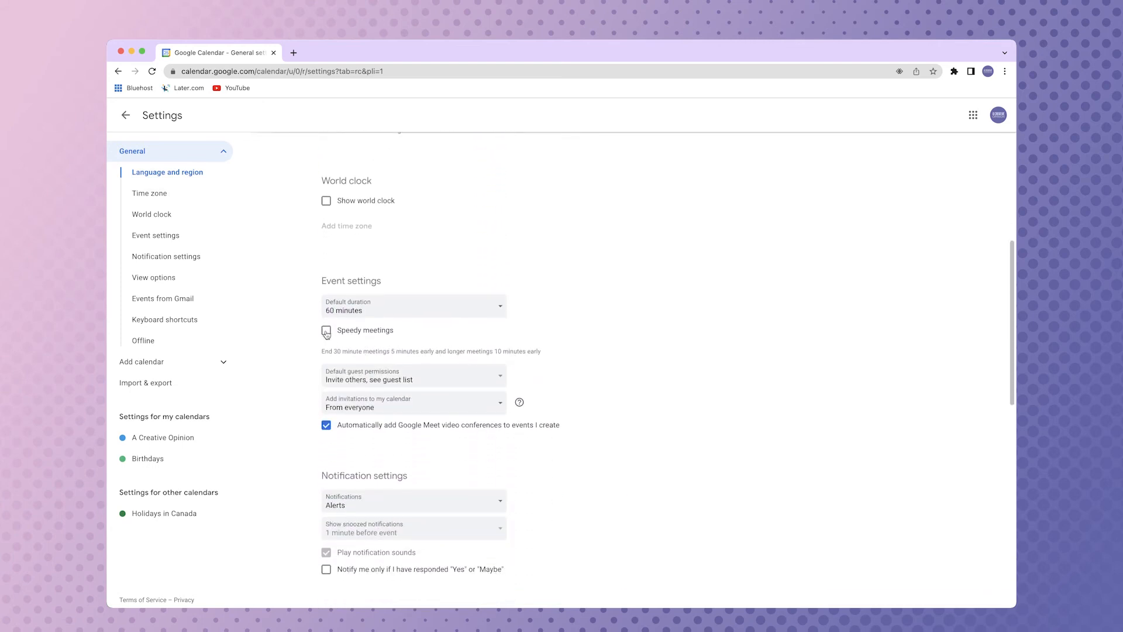
pyautogui.click(326, 330)
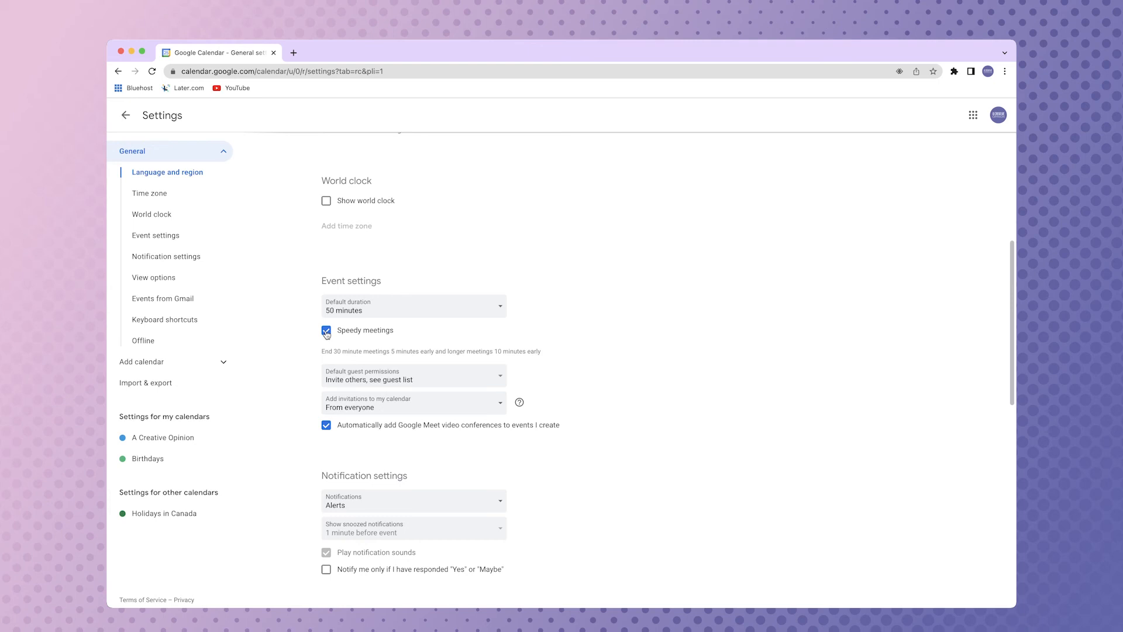
pyautogui.moveTo(132, 130)
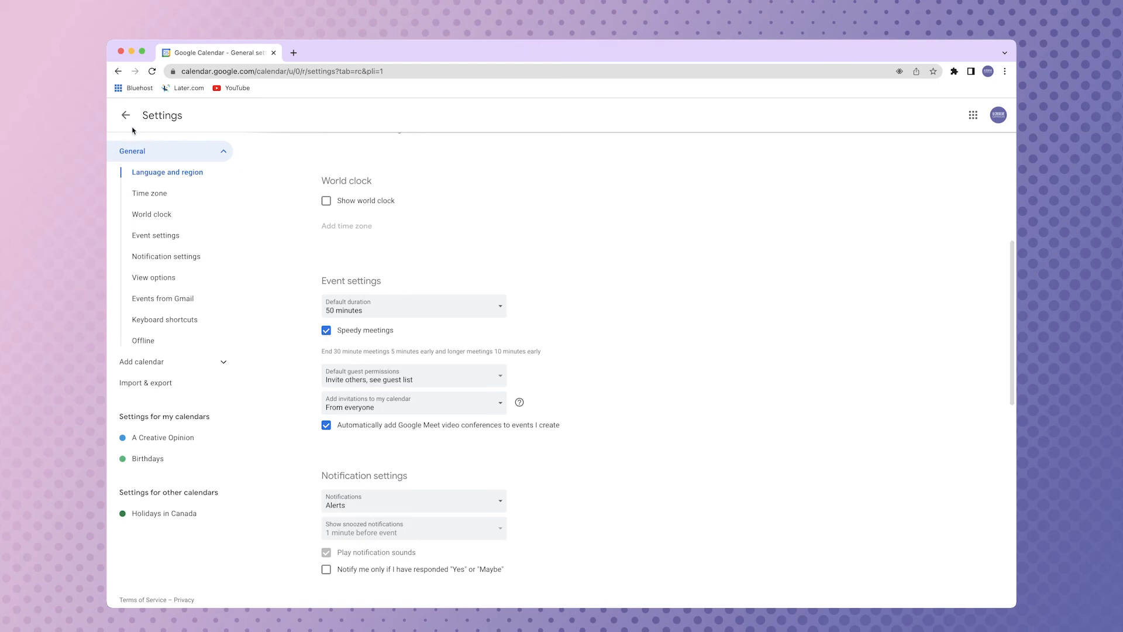
# - Return to week view and create a Sunday, September 25 event running 4:00–4:50pm
pyautogui.click(125, 114)
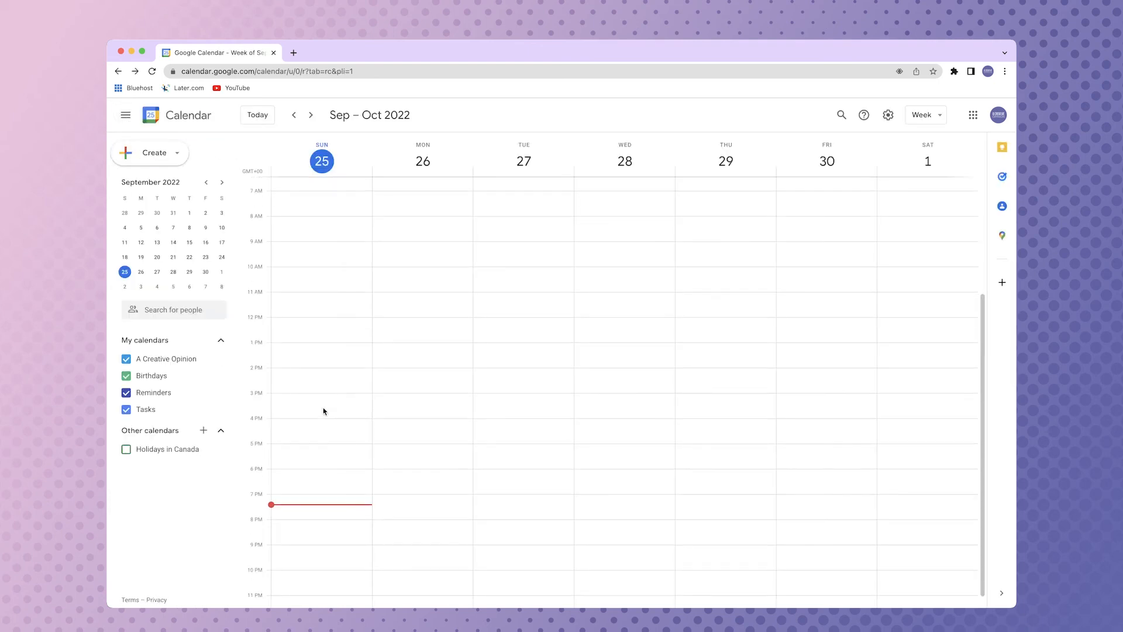
pyautogui.click(319, 422)
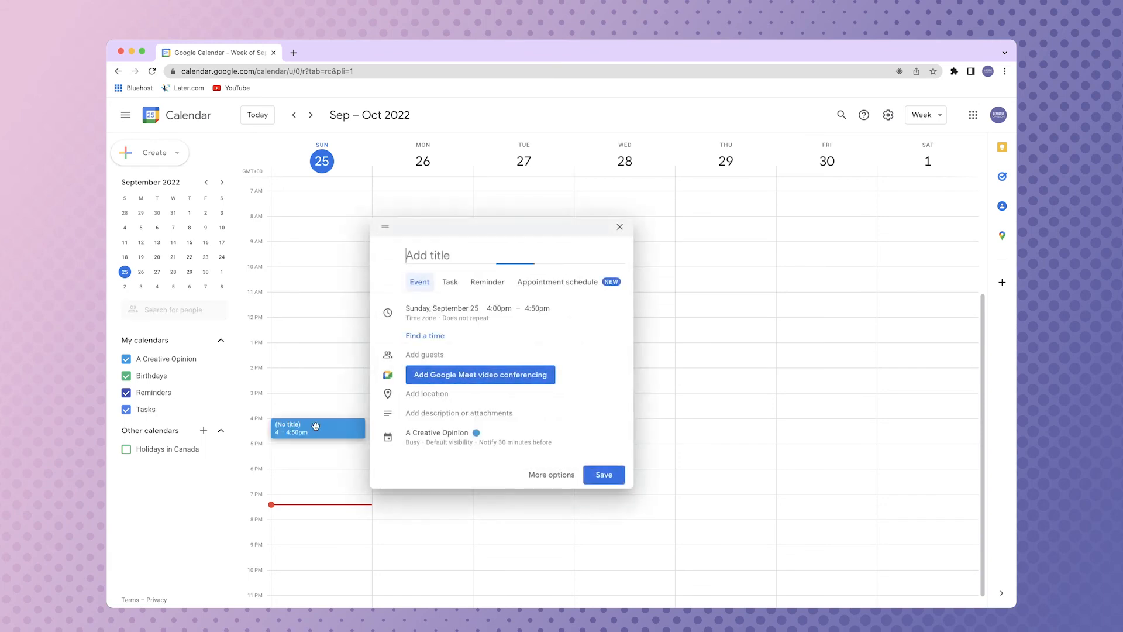
pyautogui.moveTo(486, 354)
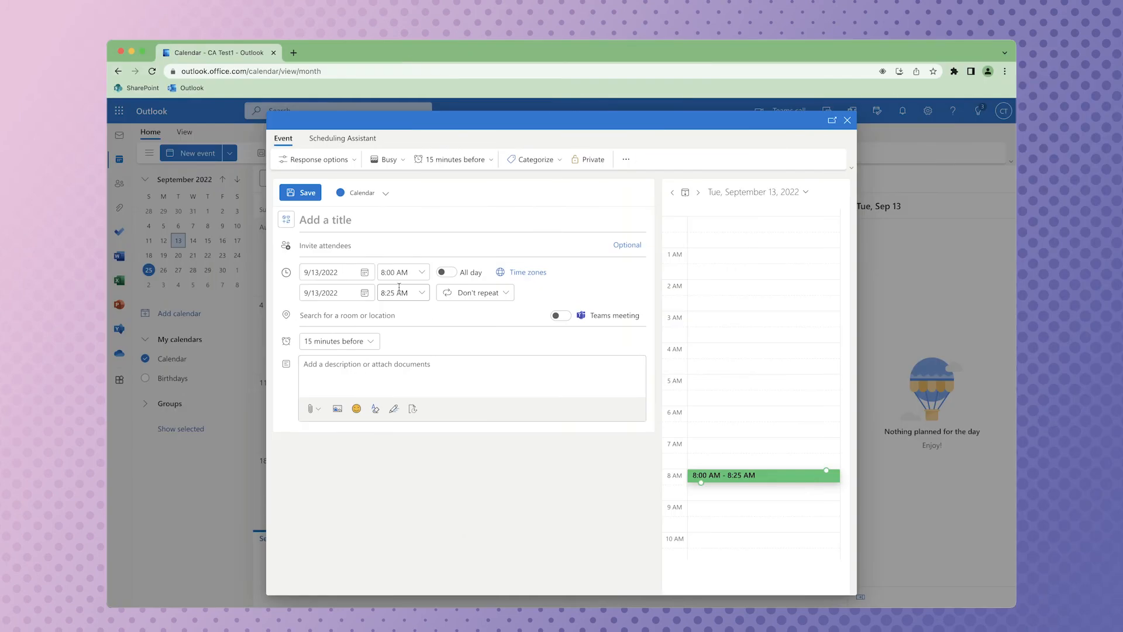
# - Show the end-time choices for the 8:00 AM event, ranging from 8:25 AM to 9:20 AM
pyautogui.click(422, 291)
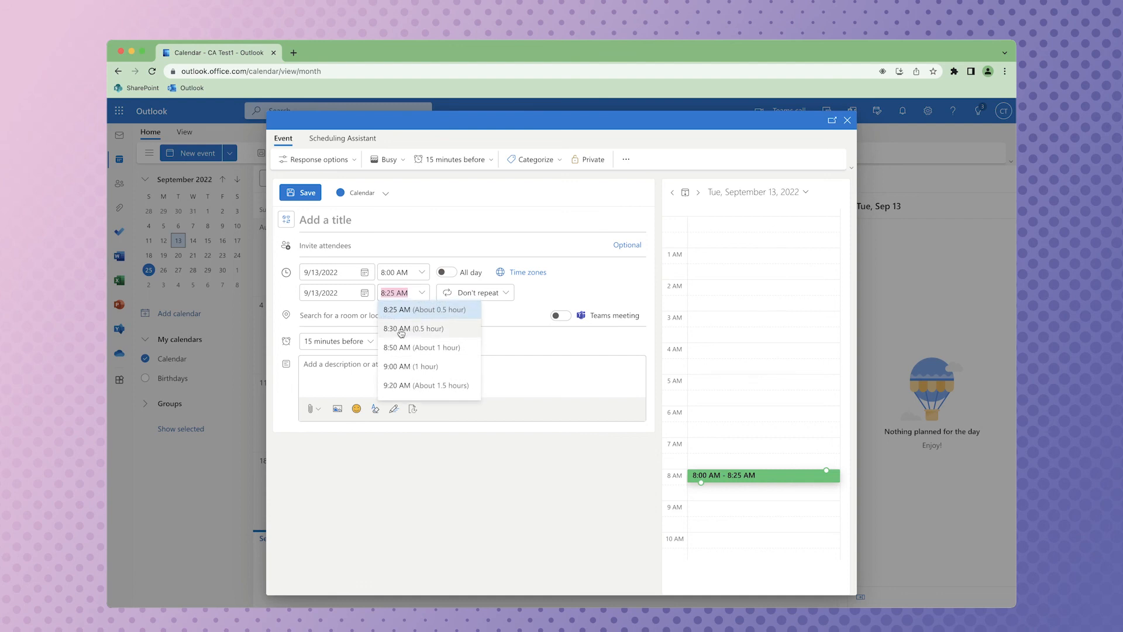
pyautogui.moveTo(427, 335)
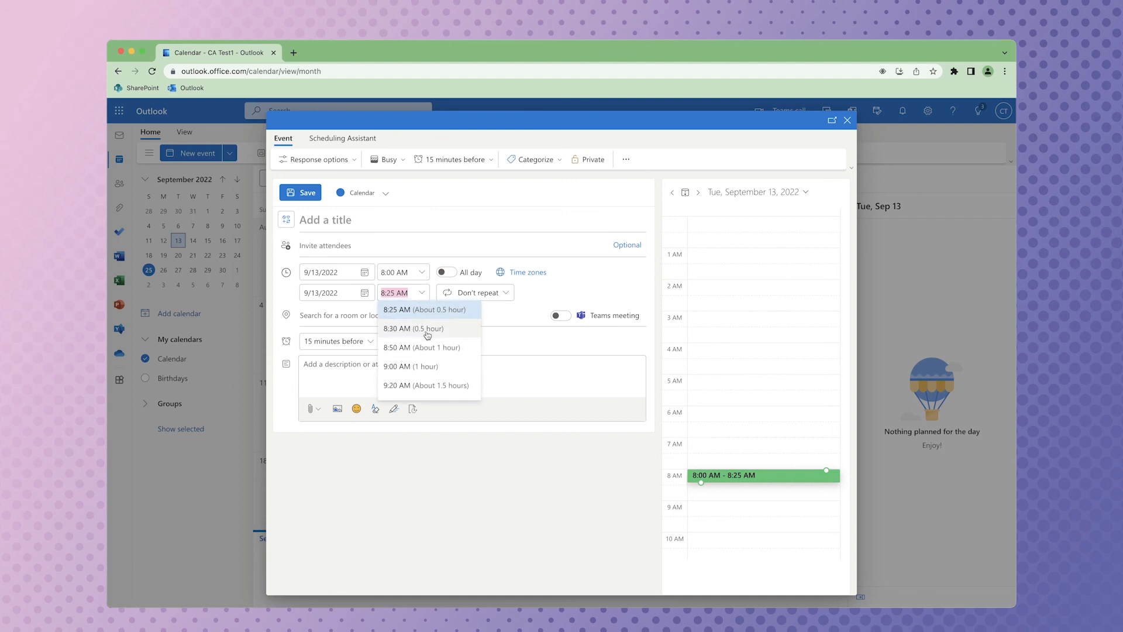